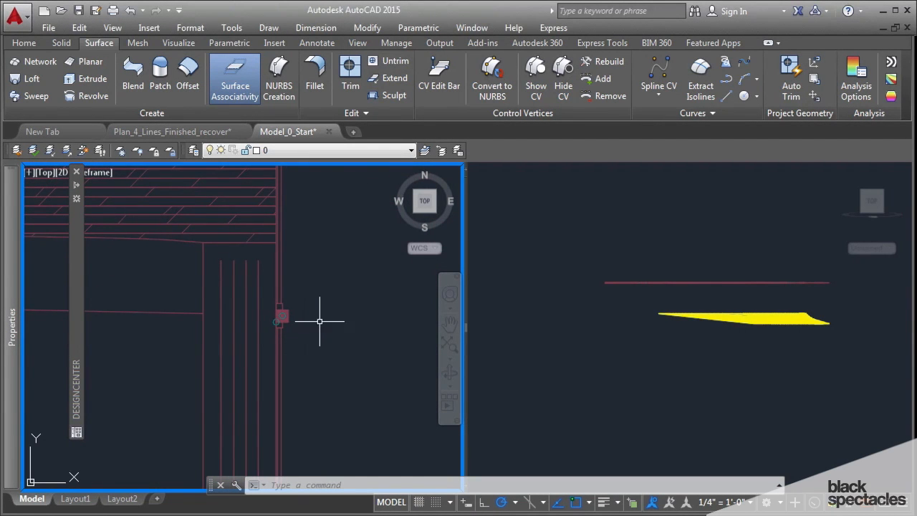
Make the square column outline a region and pick it for extrusion.
type("Re")
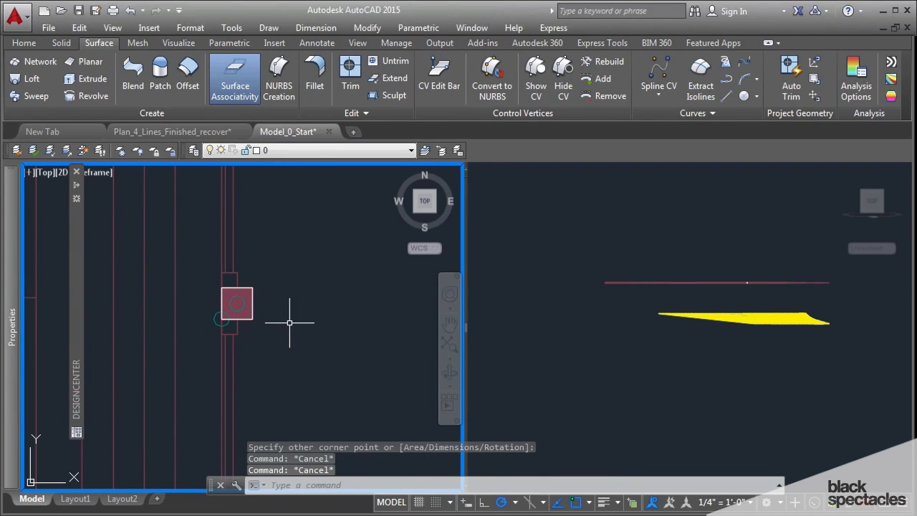
left_click(93, 79)
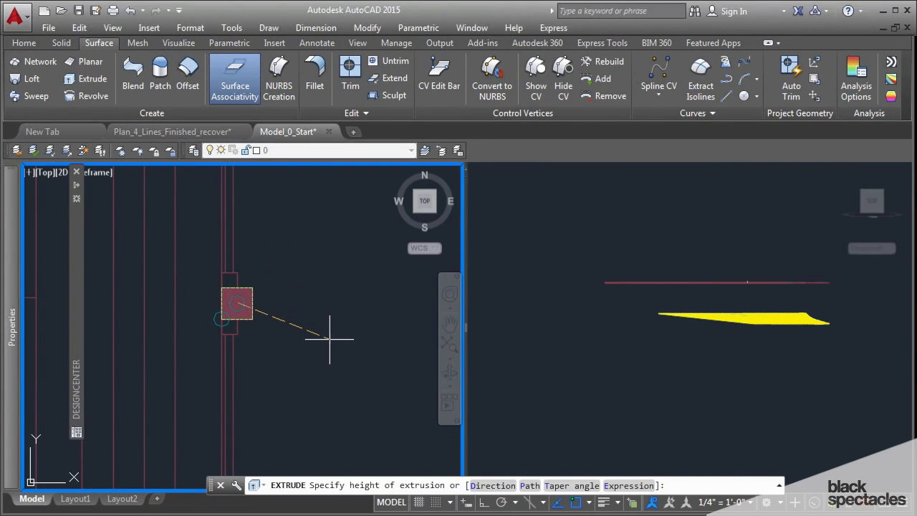
Extrude the square footprint to a height of 8.
type("8")
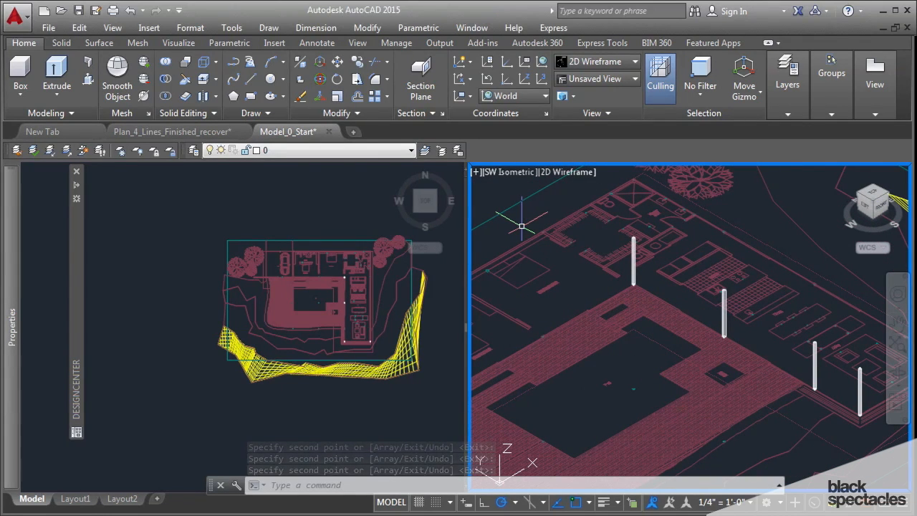
Expand the viewport's list of views to pick a custom perspective view.
left_click(509, 172)
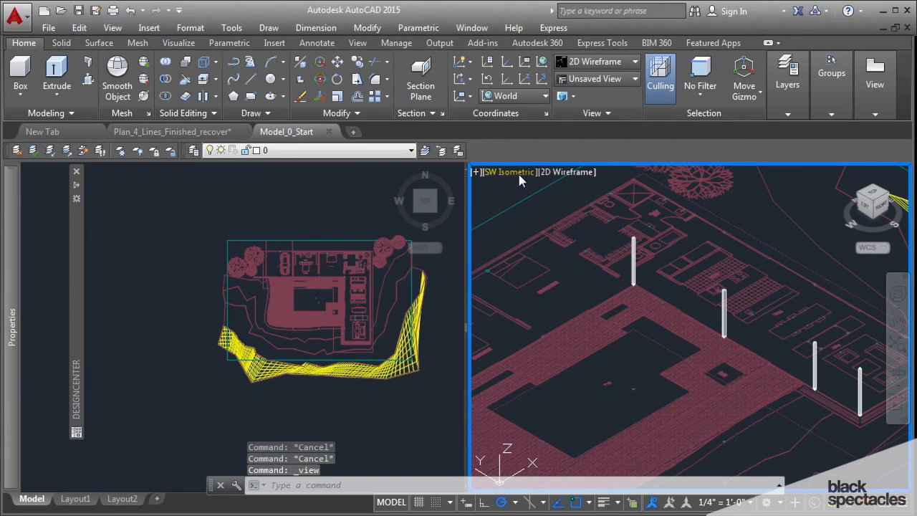
left_click(508, 171)
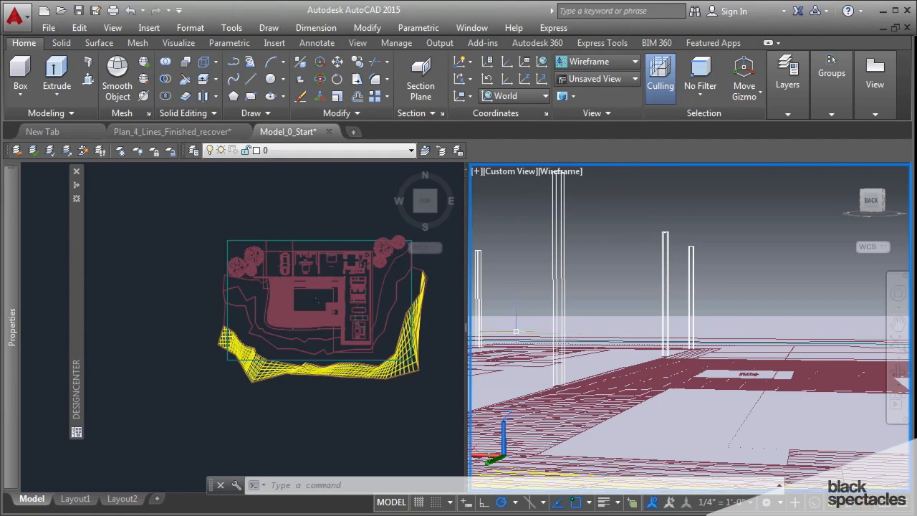
mouse_move(731, 344)
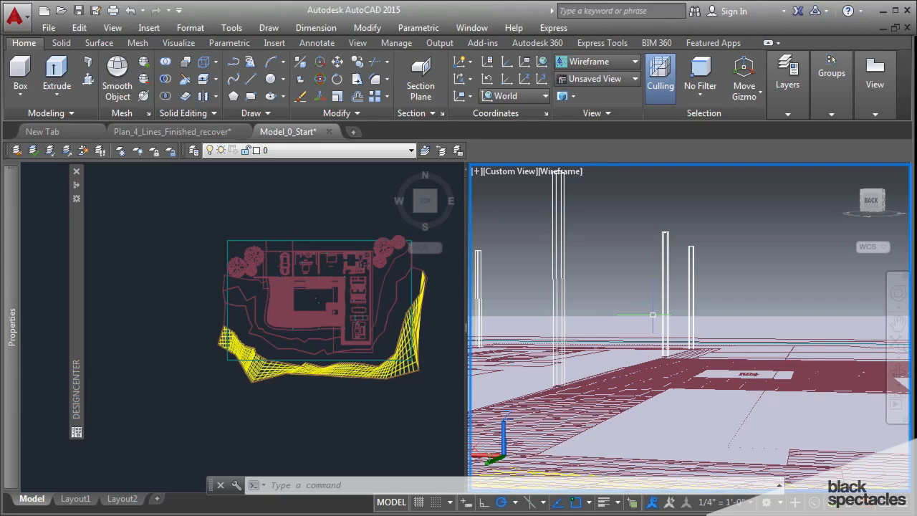
mouse_move(658, 302)
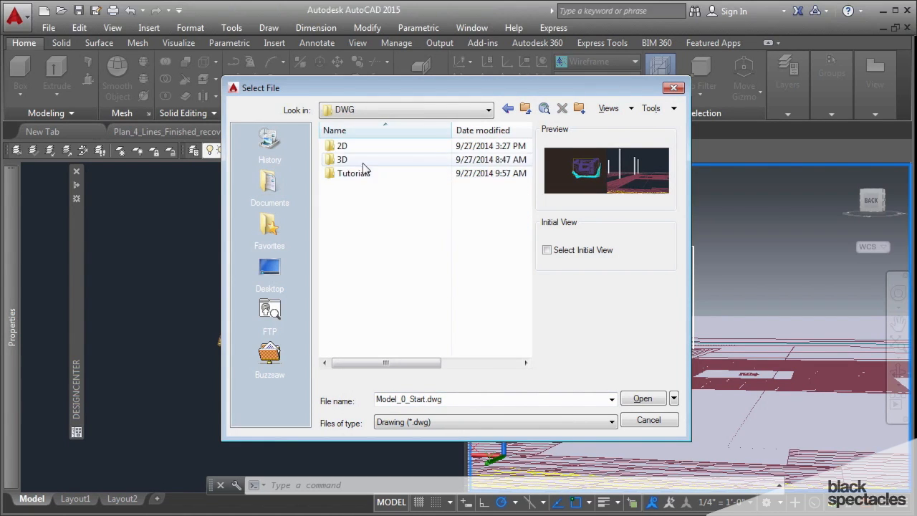
Browse into the 3D folder to locate Model.dwg.
double_click(342, 159)
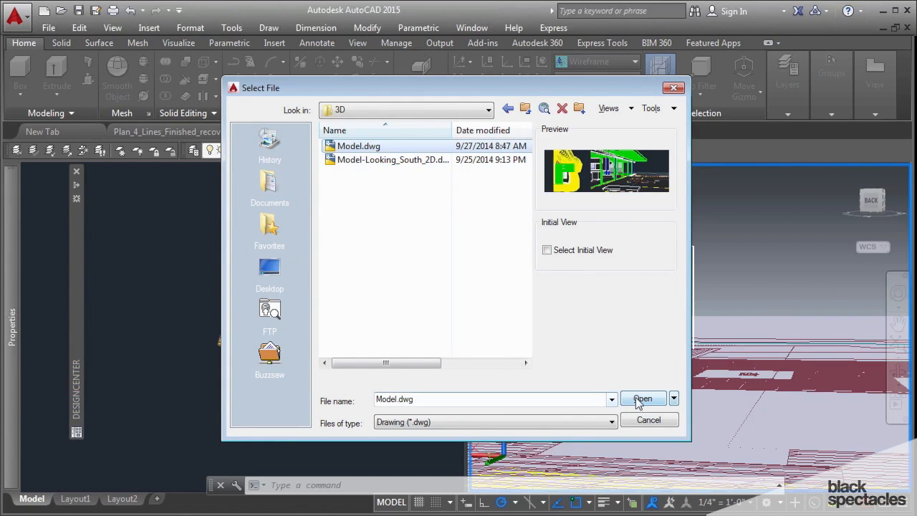